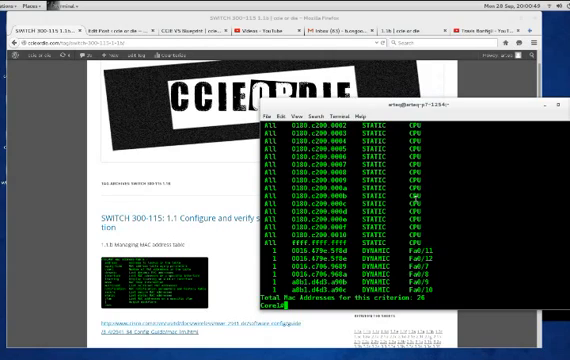
# - Rerun 'show mac address-table' to refresh the table, now listing 27 addresses
pyautogui.click(158, 46)
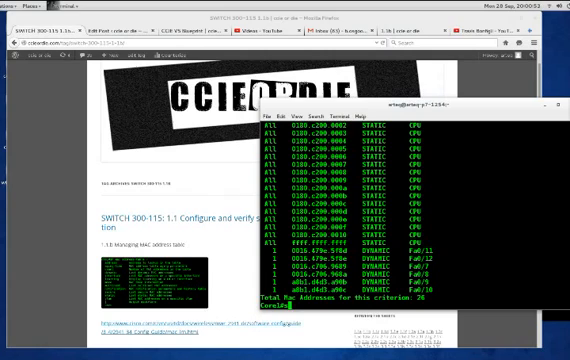
pyautogui.write('mac add')
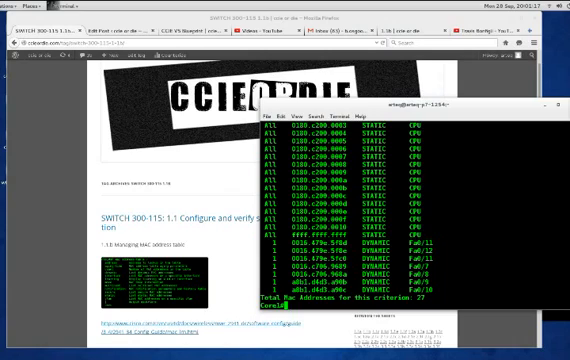
# - Run 'sh mac add agin' to display the global MAC aging time of 300
pyautogui.write('mac add agin')
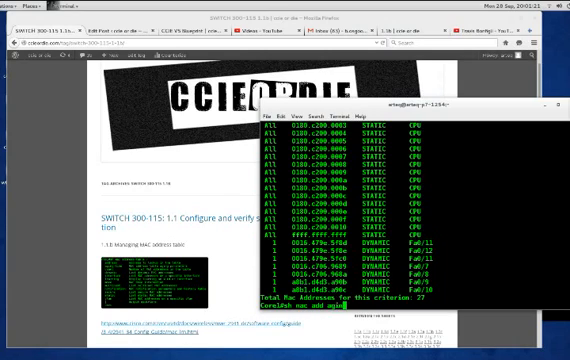
pyautogui.press('Return')
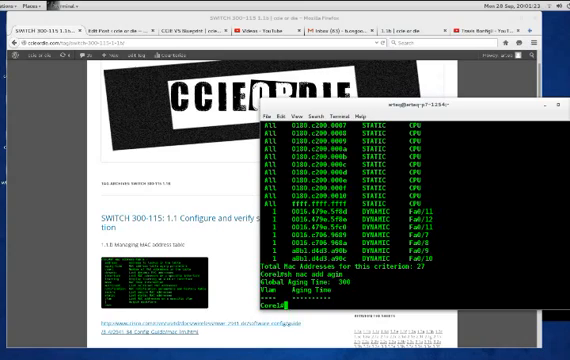